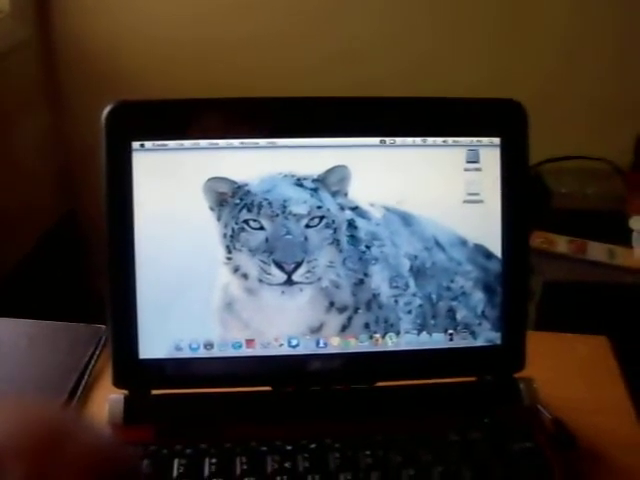
# Reveal the Apple menu of system-wide commands from the Snow Leopard menu bar
pyautogui.click(156, 144)
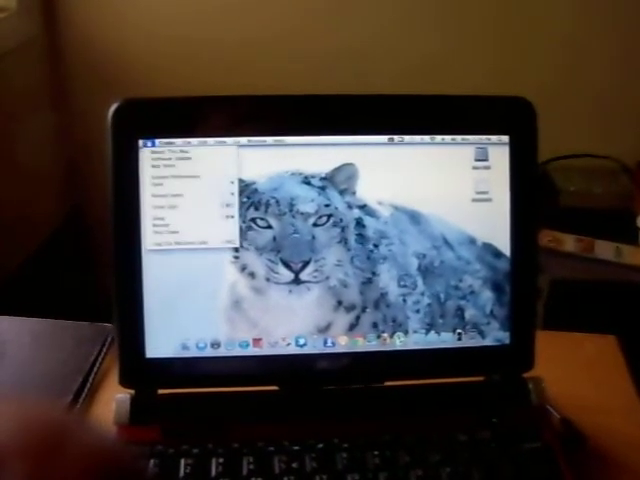